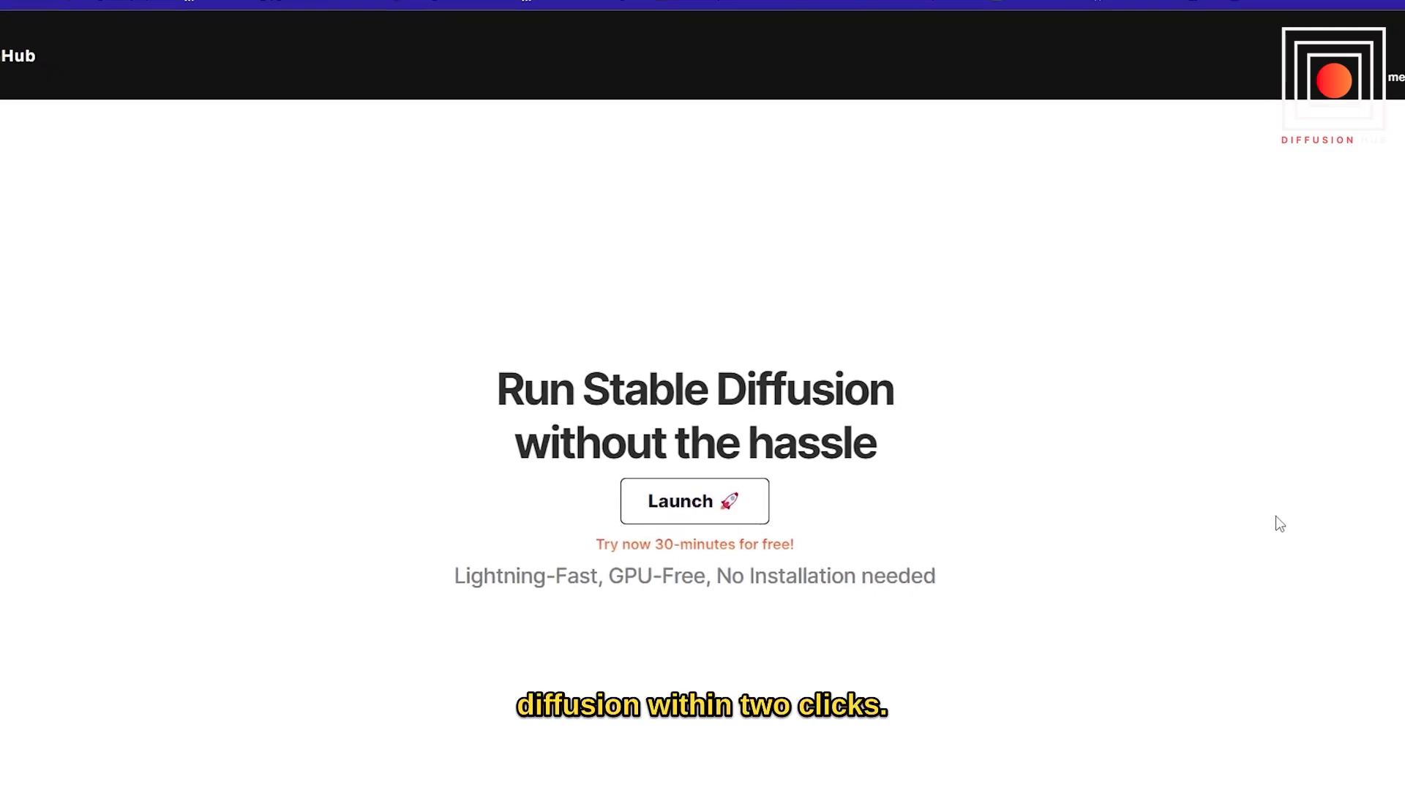
Step: Scroll the DiffusionHub landing page down toward the launch options and account balance
scroll(down, 3)
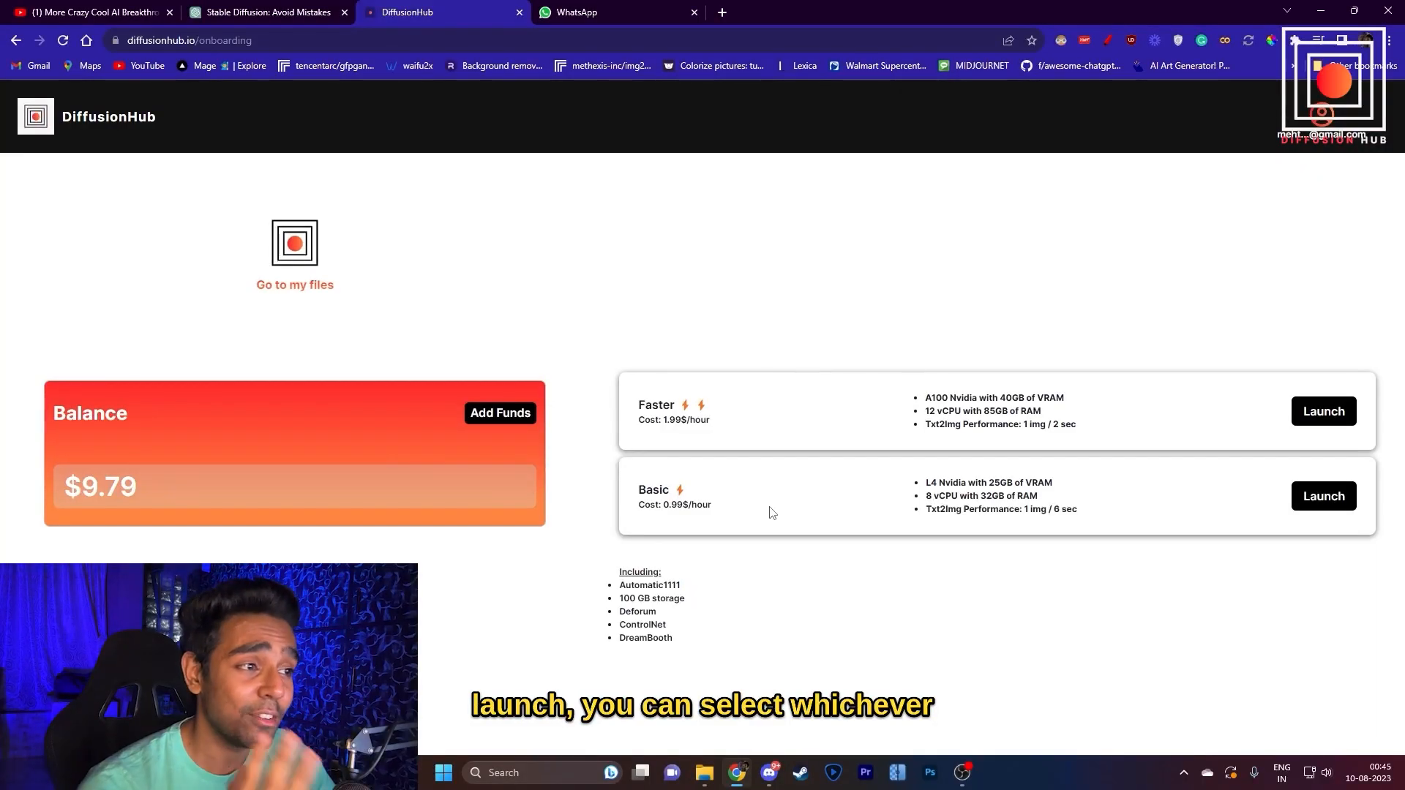
mouse_move(817, 514)
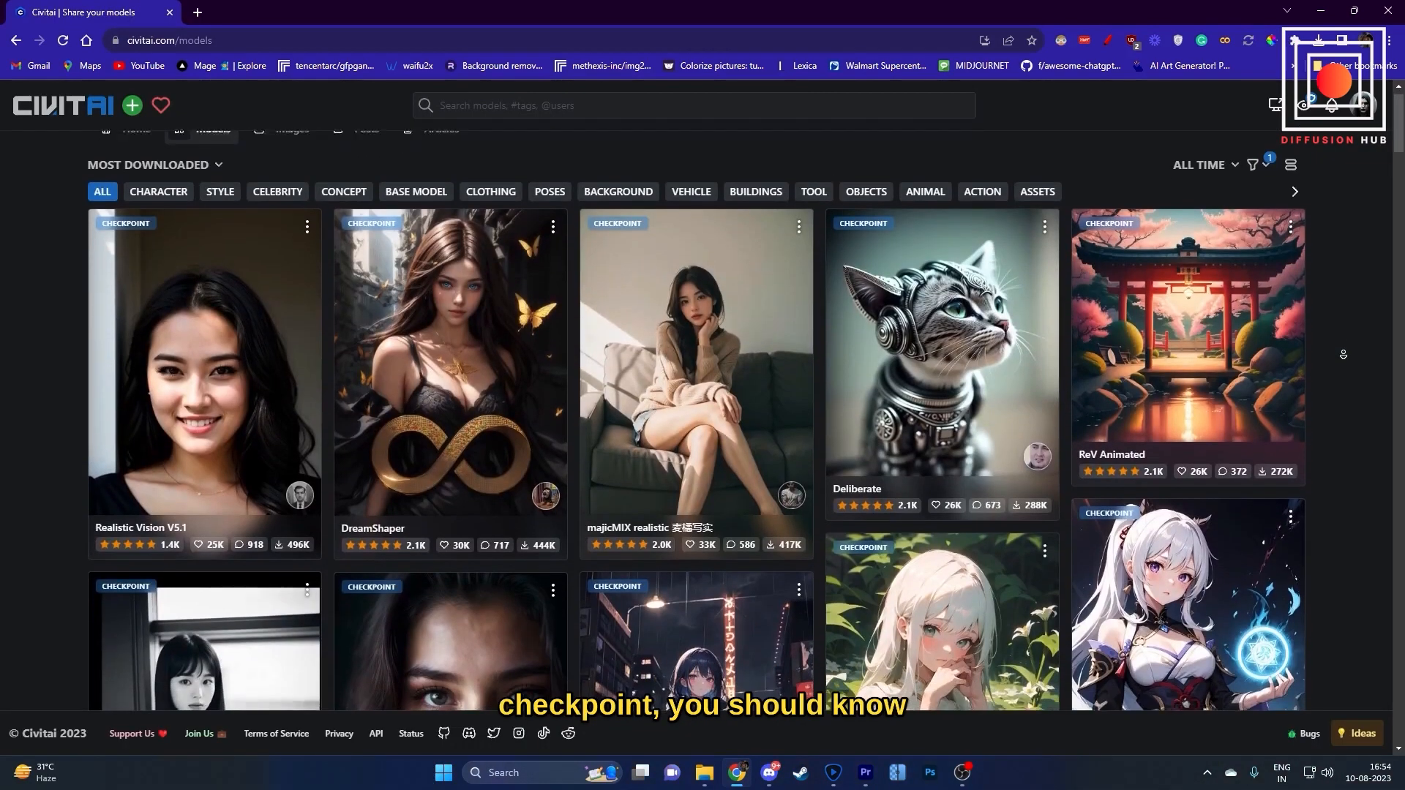
Step: Browse the most-downloaded Civitai models and bring up the Realistic Vision V5.1 checkpoint page
scroll(down, 3)
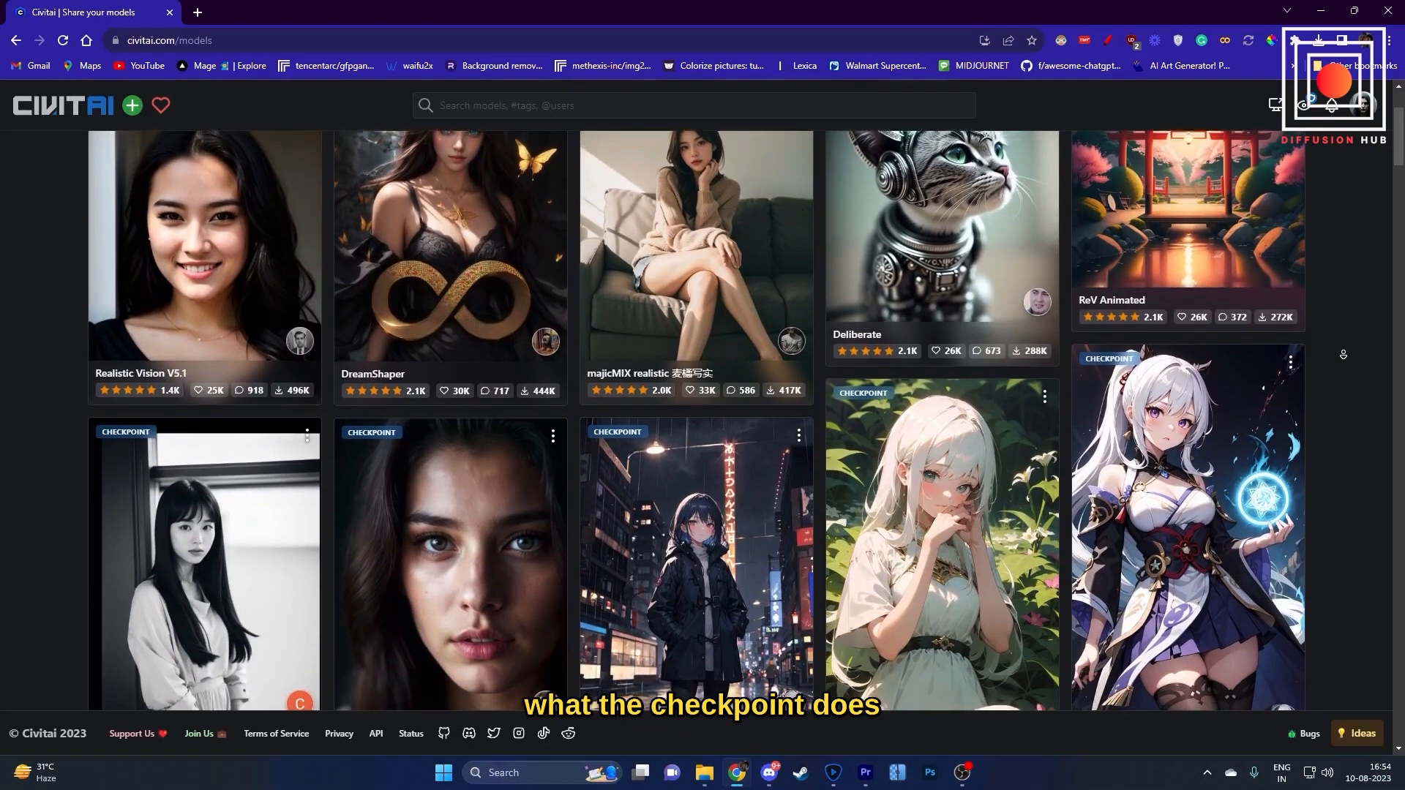
scroll(down, 3)
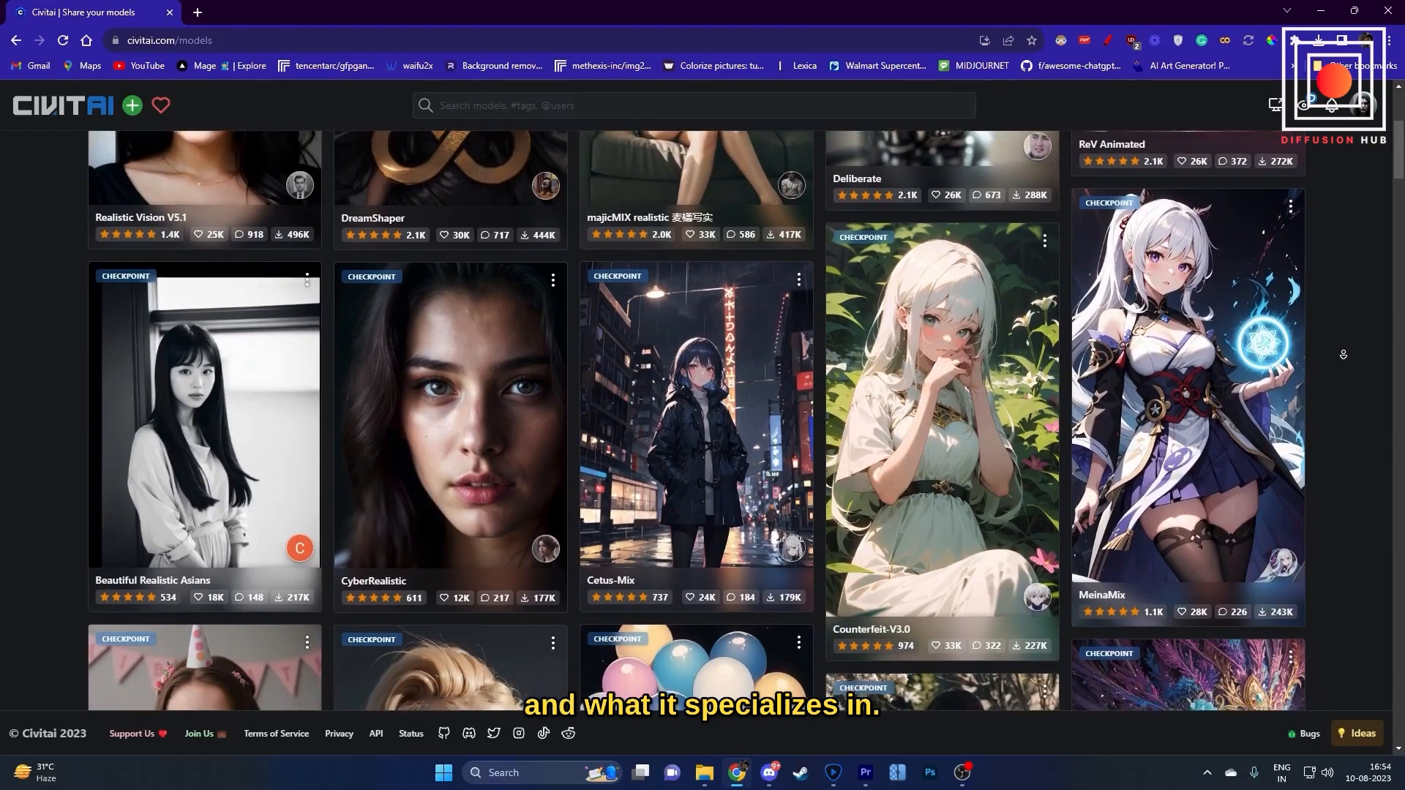
click(528, 11)
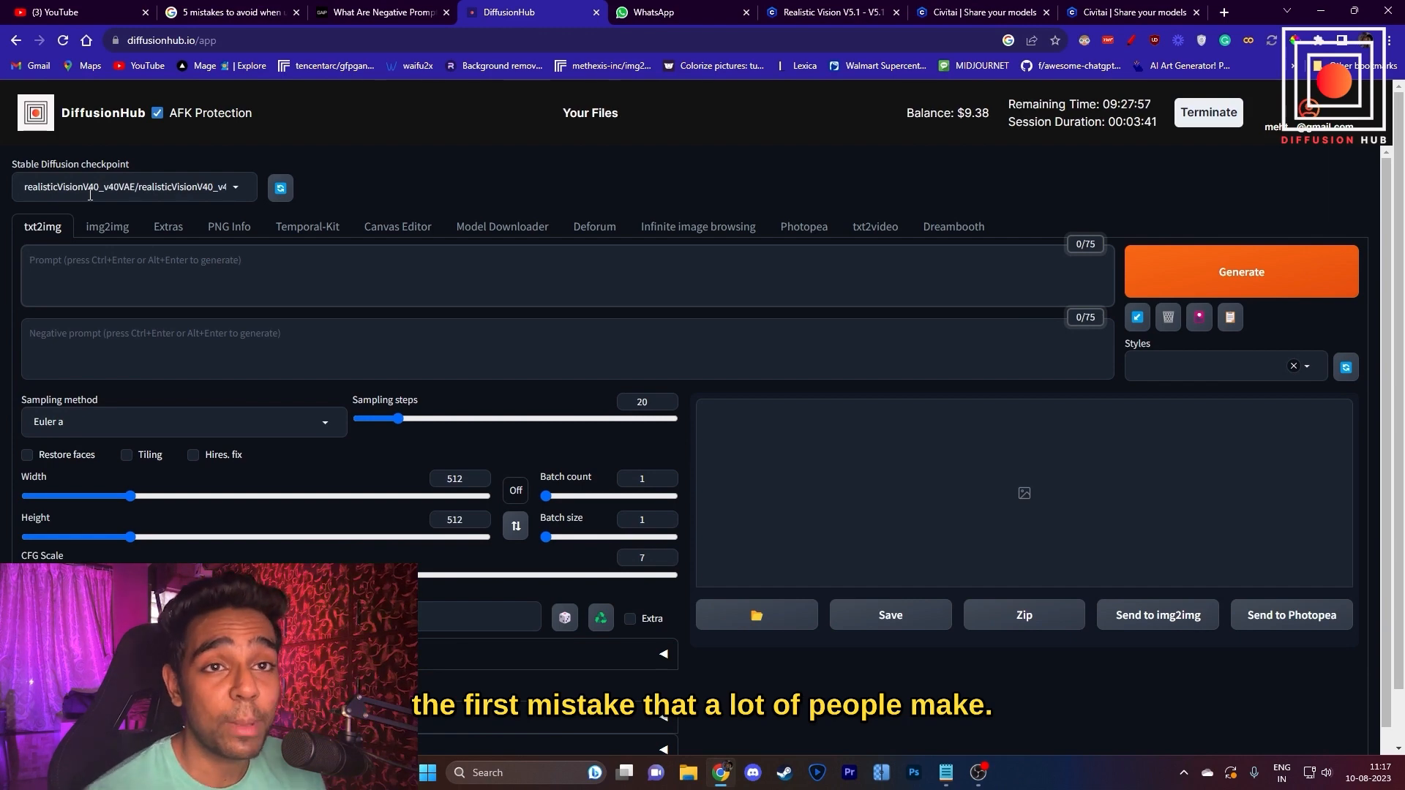
click(828, 12)
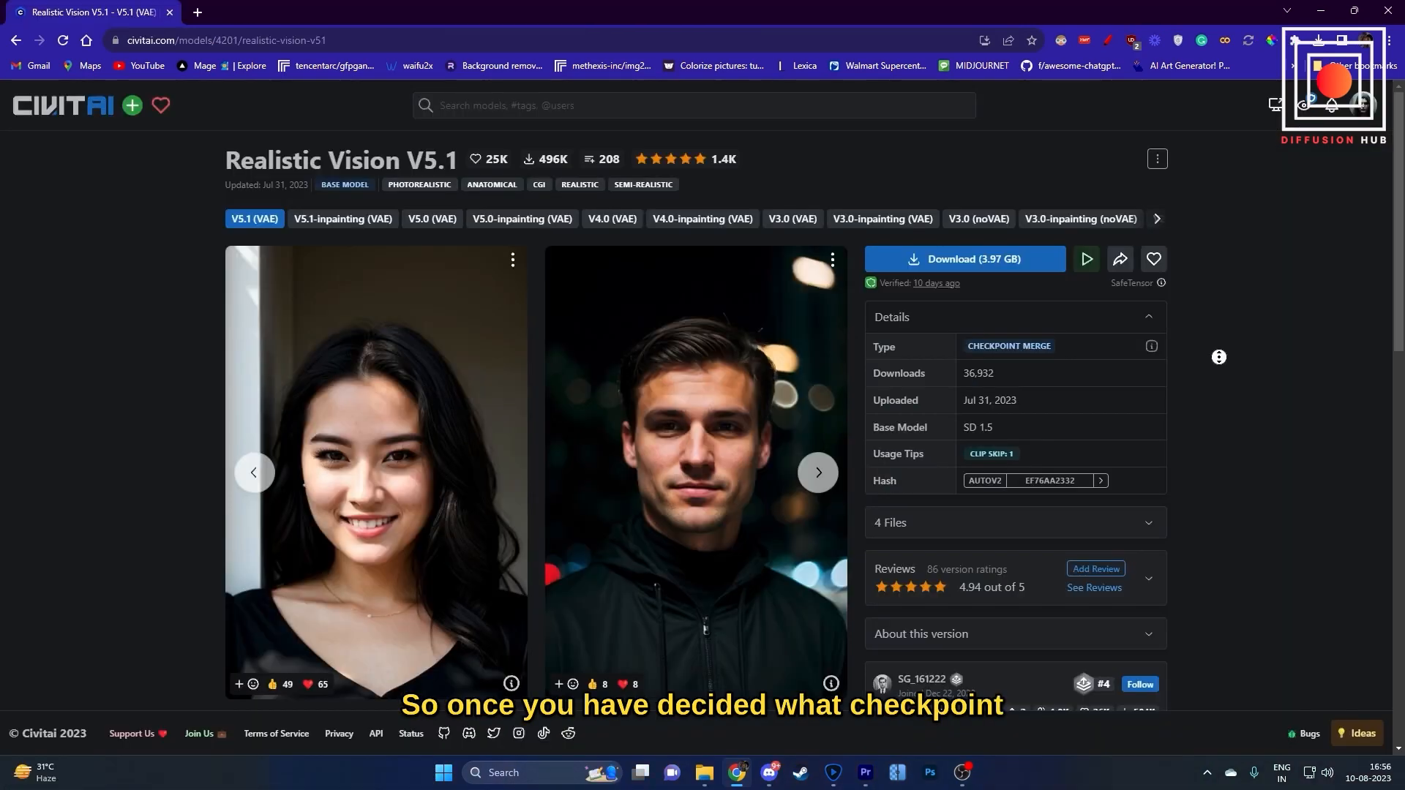
click(533, 12)
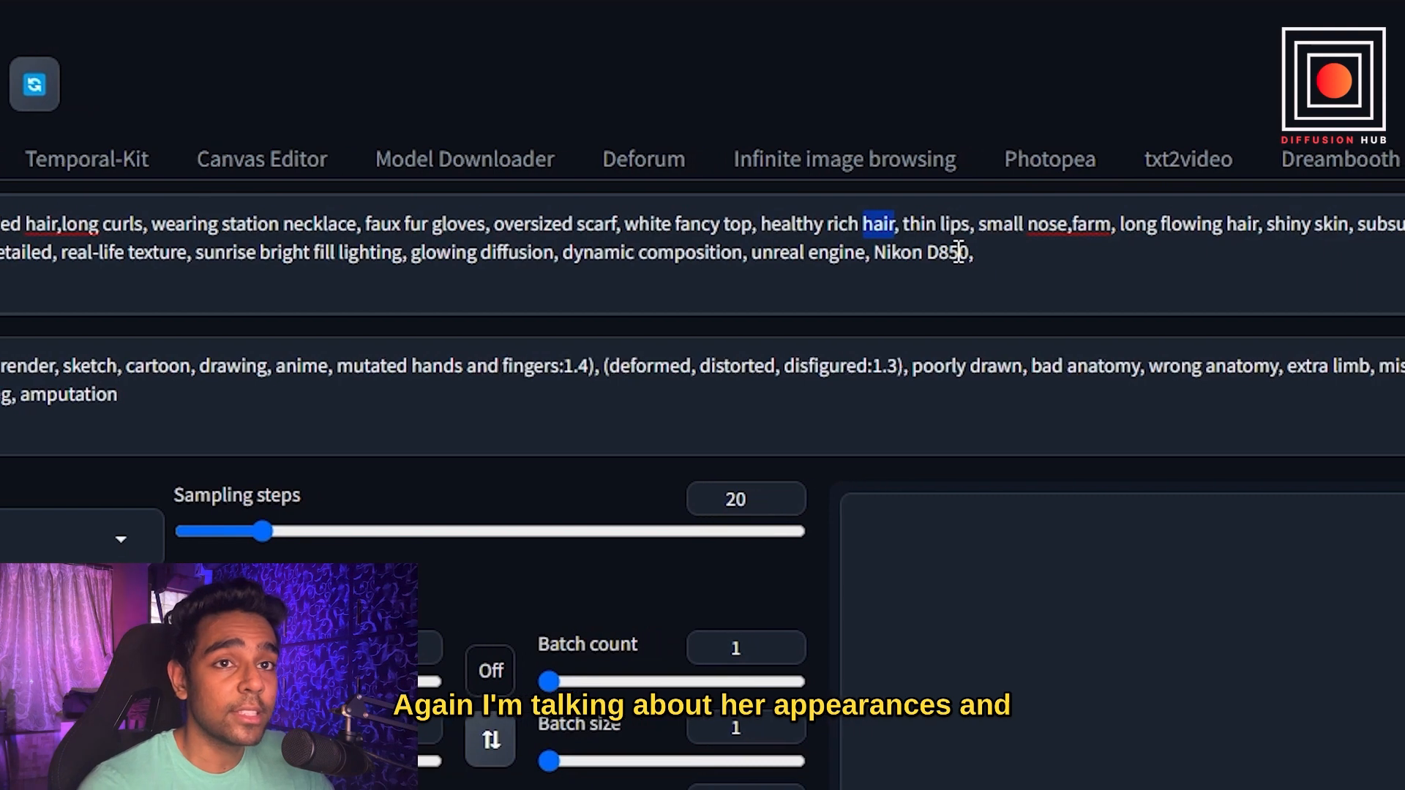
Step: Review the entered portrait prompt and negative prompt text in the txt2img boxes
scroll(right, 3)
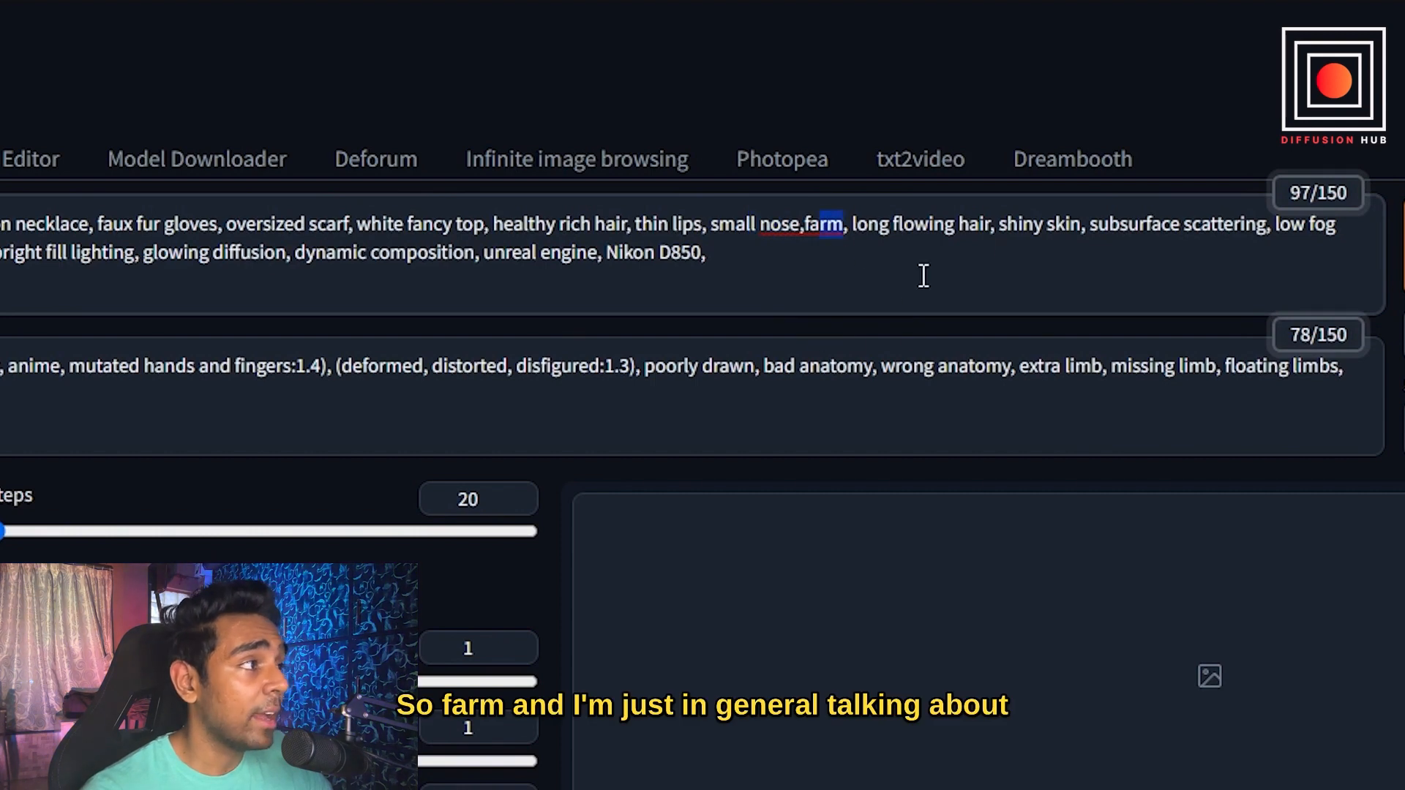
mouse_move(1026, 242)
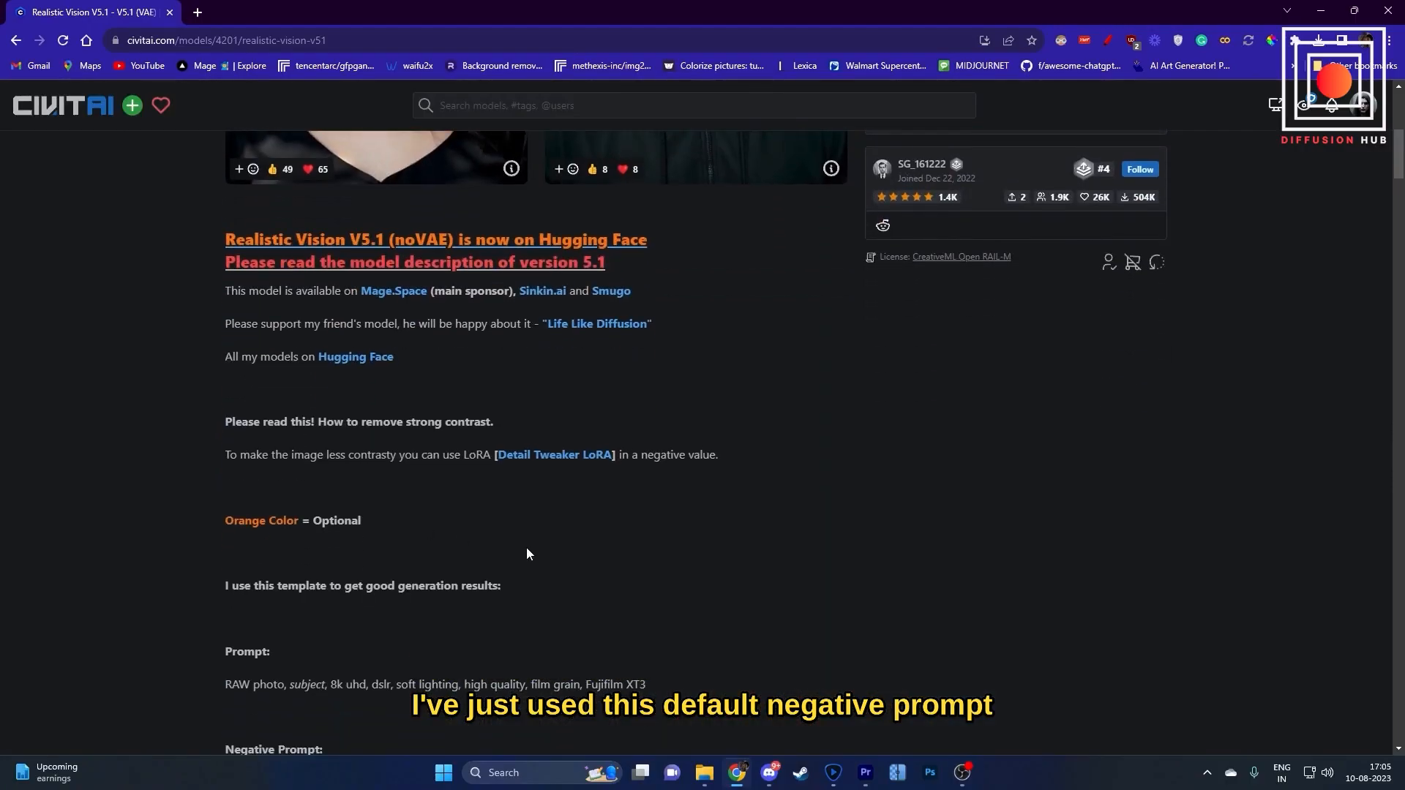
Step: Scroll the Realistic Vision V5.1 page down to the recommended prompt template section
scroll(down, 3)
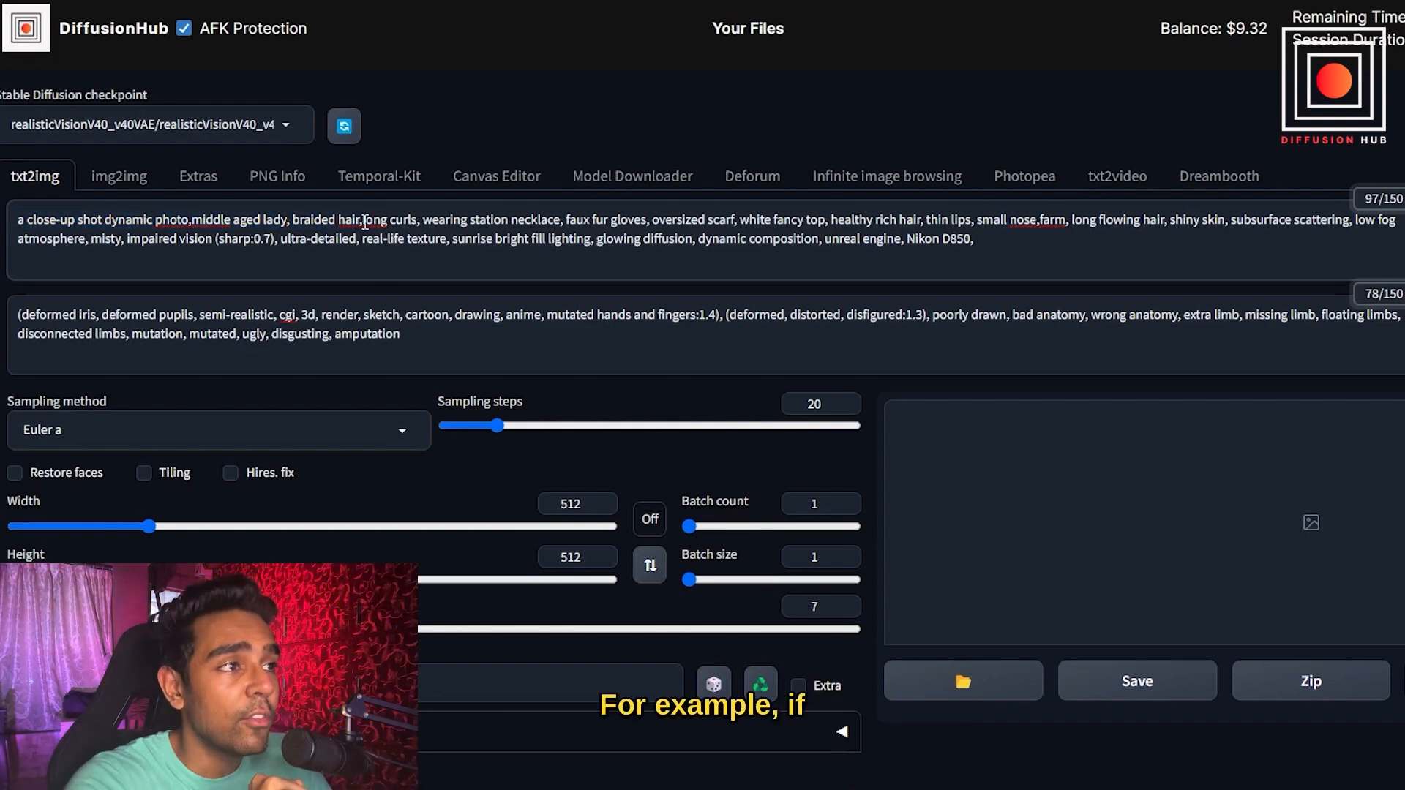
Step: Emphasise 'long curls' in the prompt as (long curls:1.1) using Ctrl+Up weighting
double_click(388, 220)
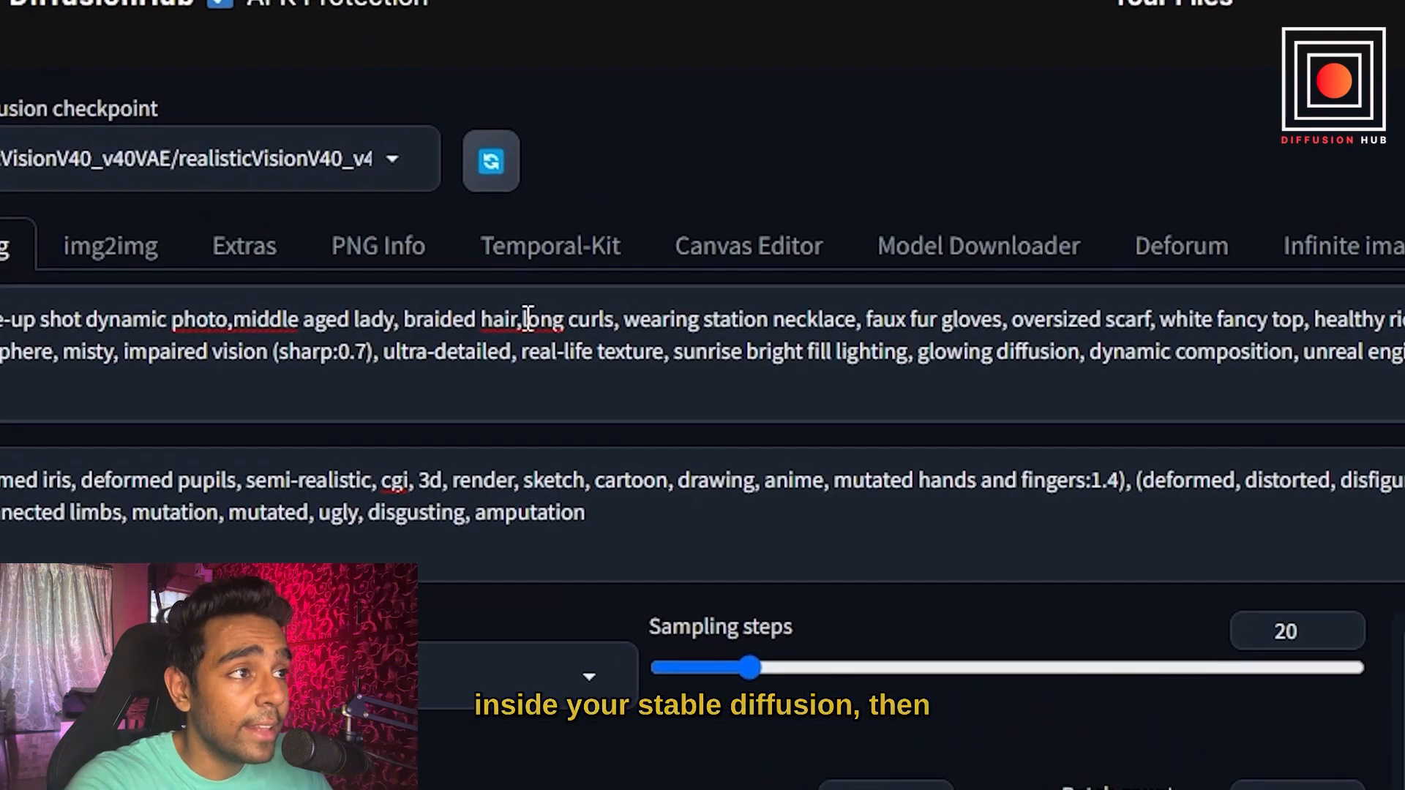
double_click(574, 321)
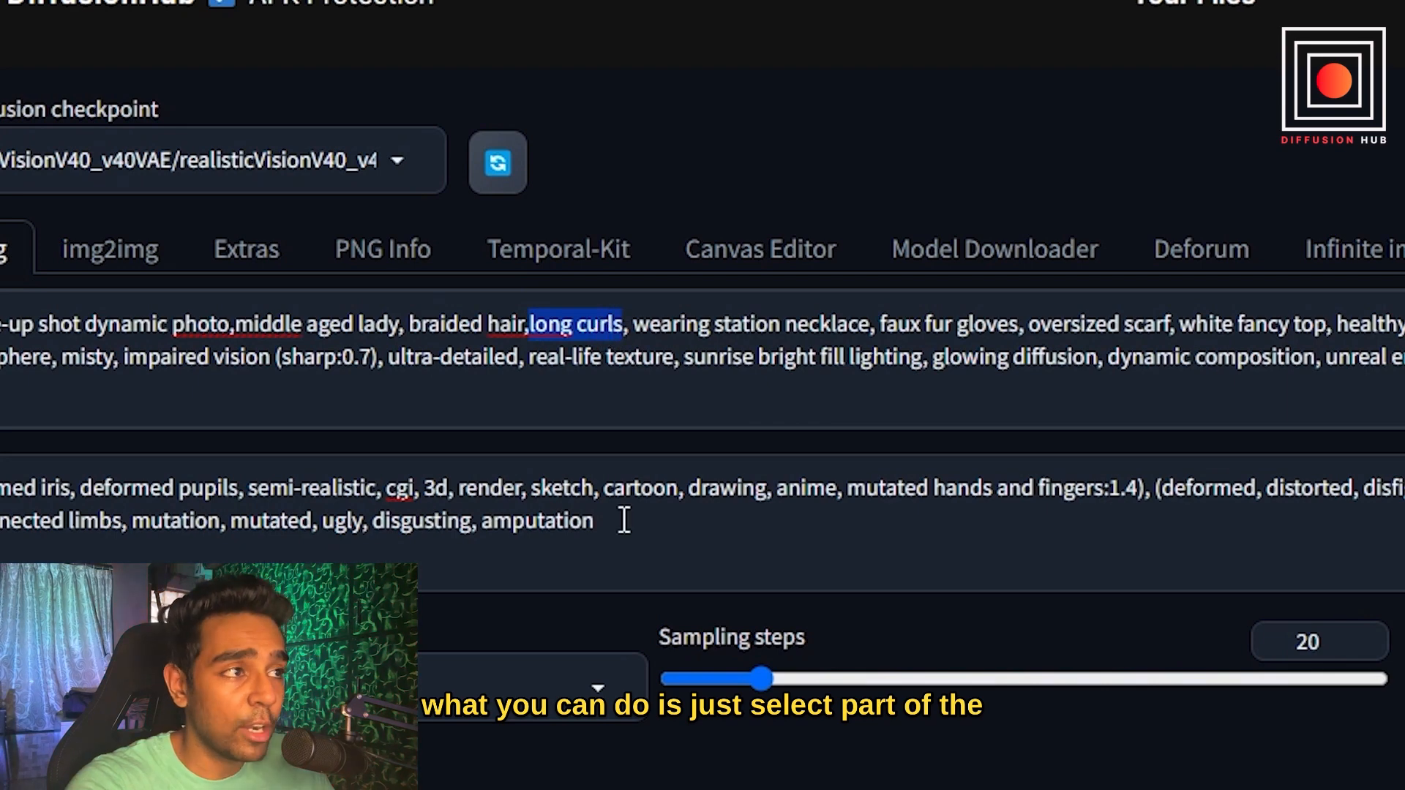
key(ctrl+Up)
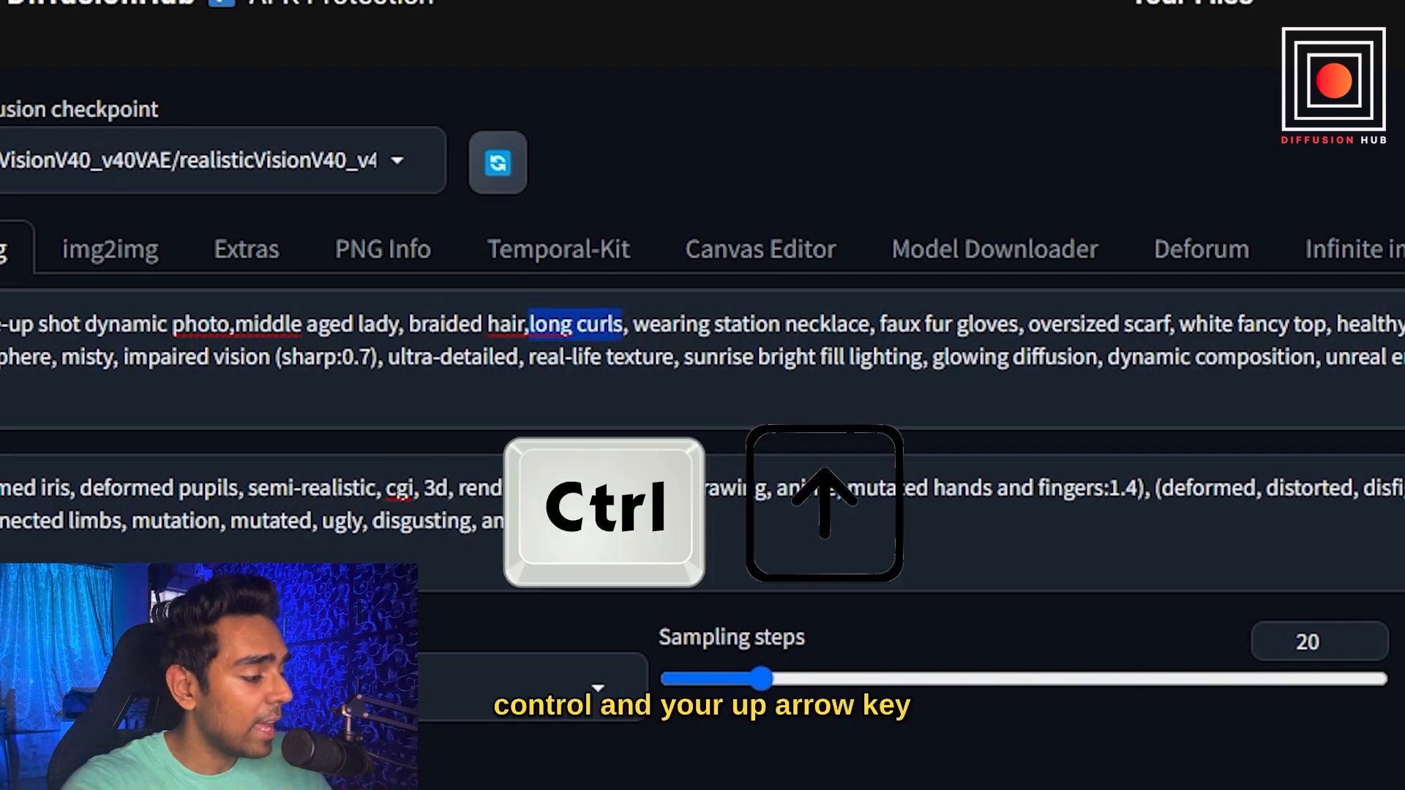
key(ctrl+Up)
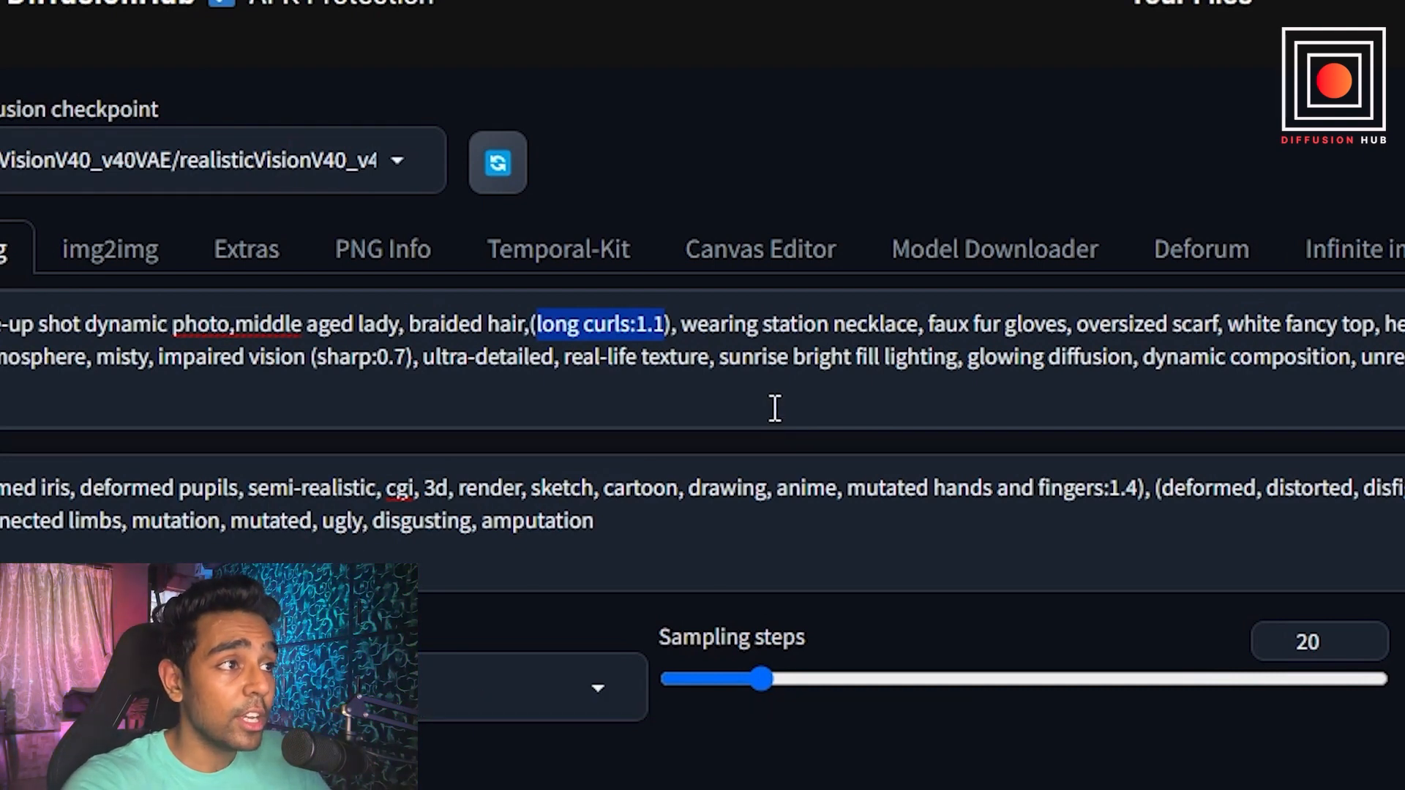
mouse_move(755, 459)
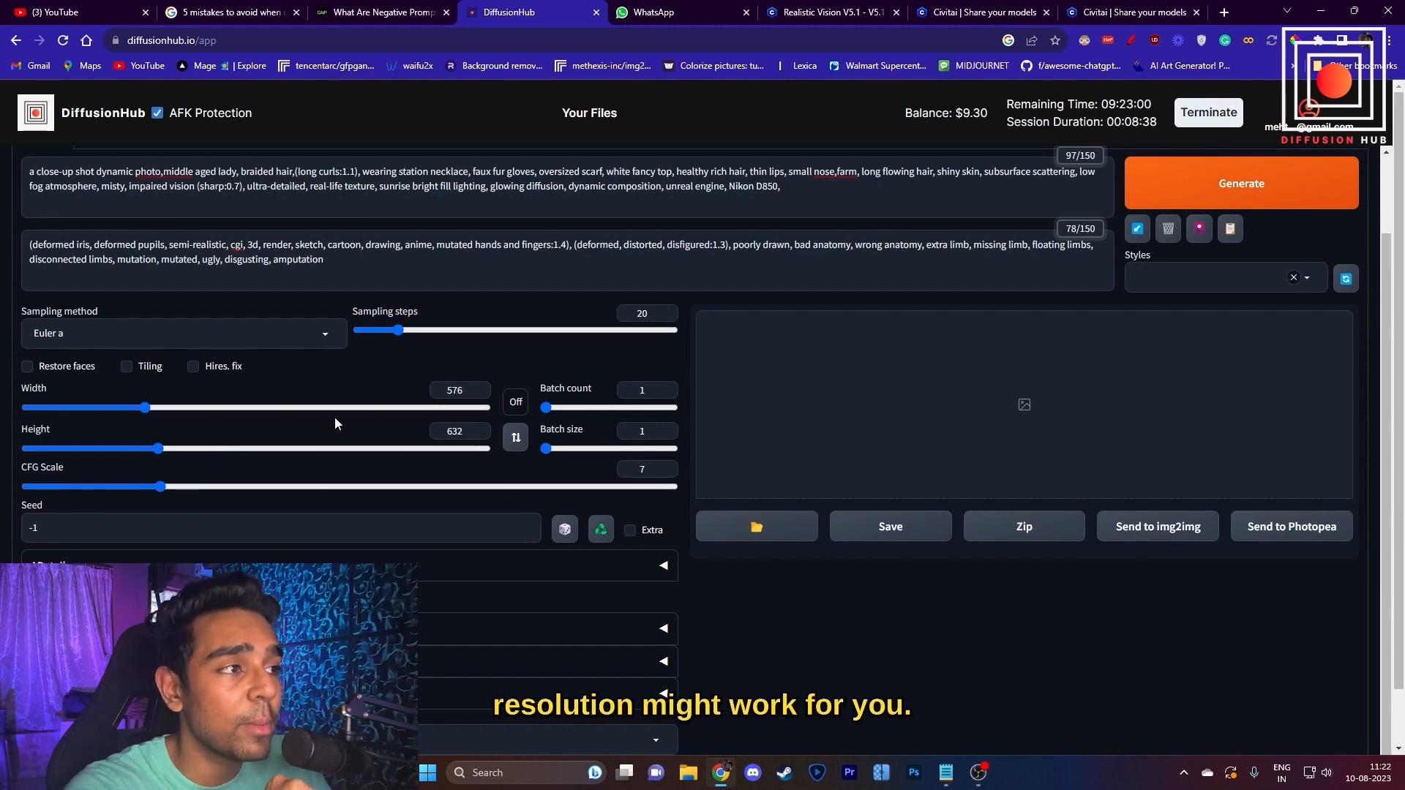
Step: Lock the image width and height to a square 1:1 aspect ratio
click(514, 401)
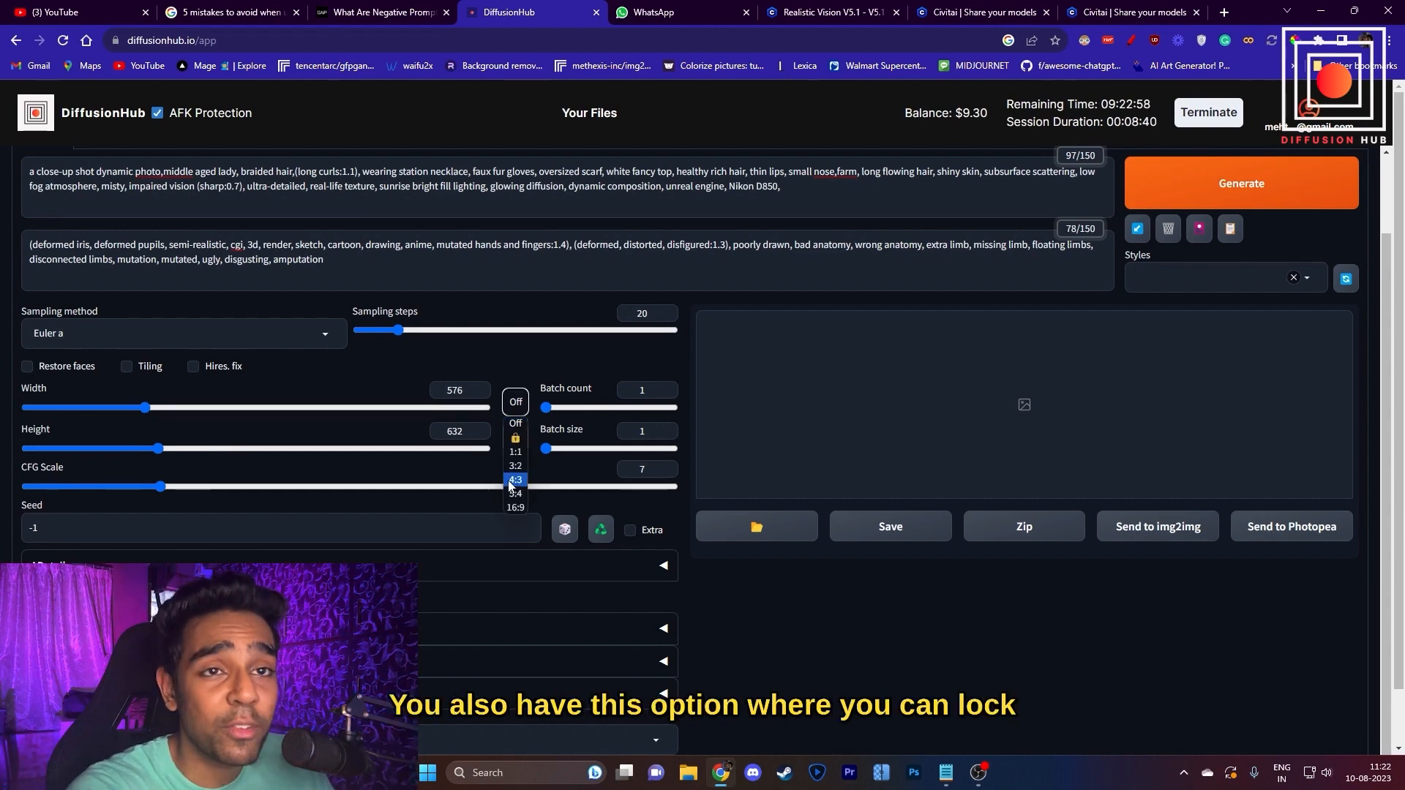
click(515, 452)
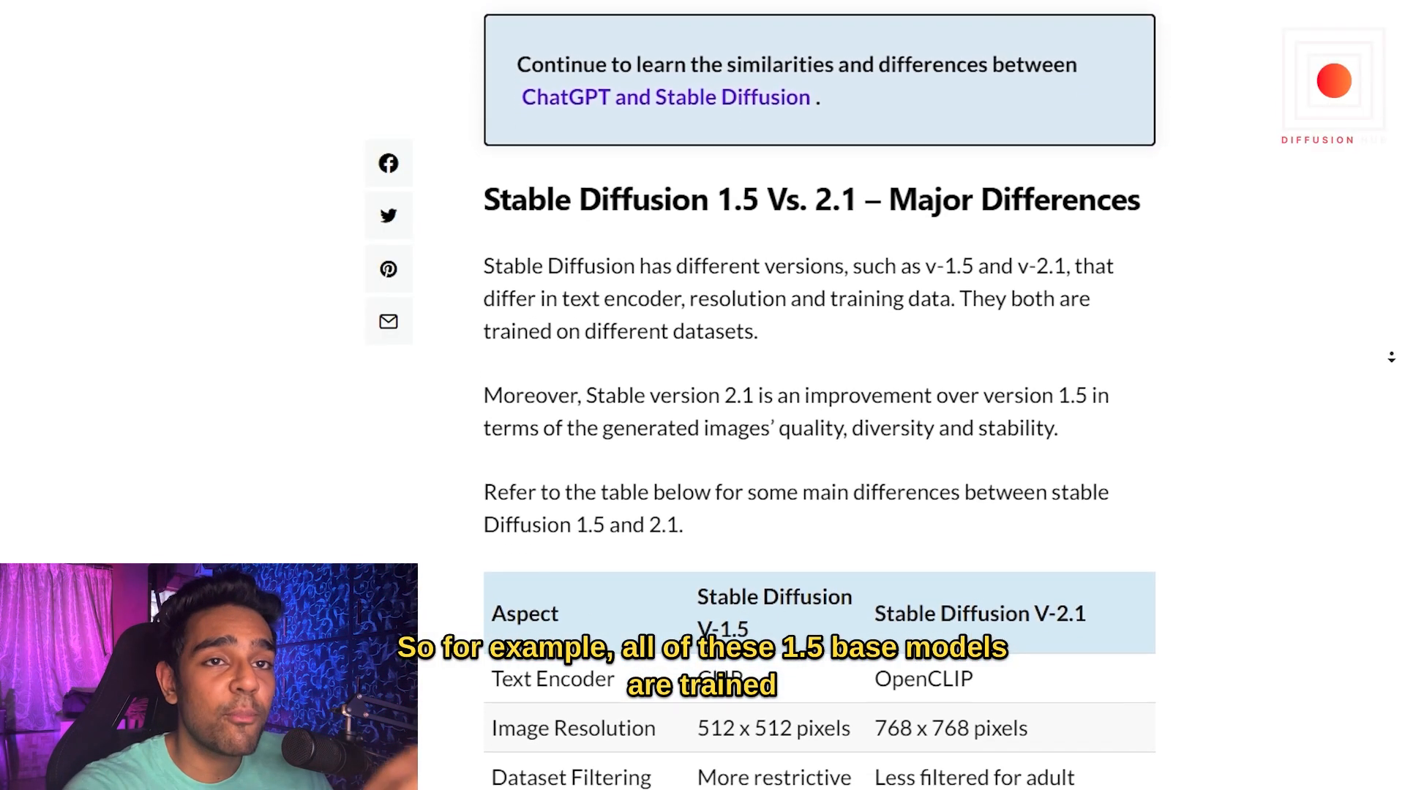
Step: Check the article's SD 1.5 vs 2.1 native-resolution table, then return to the WebUI tab
scroll(down, 3)
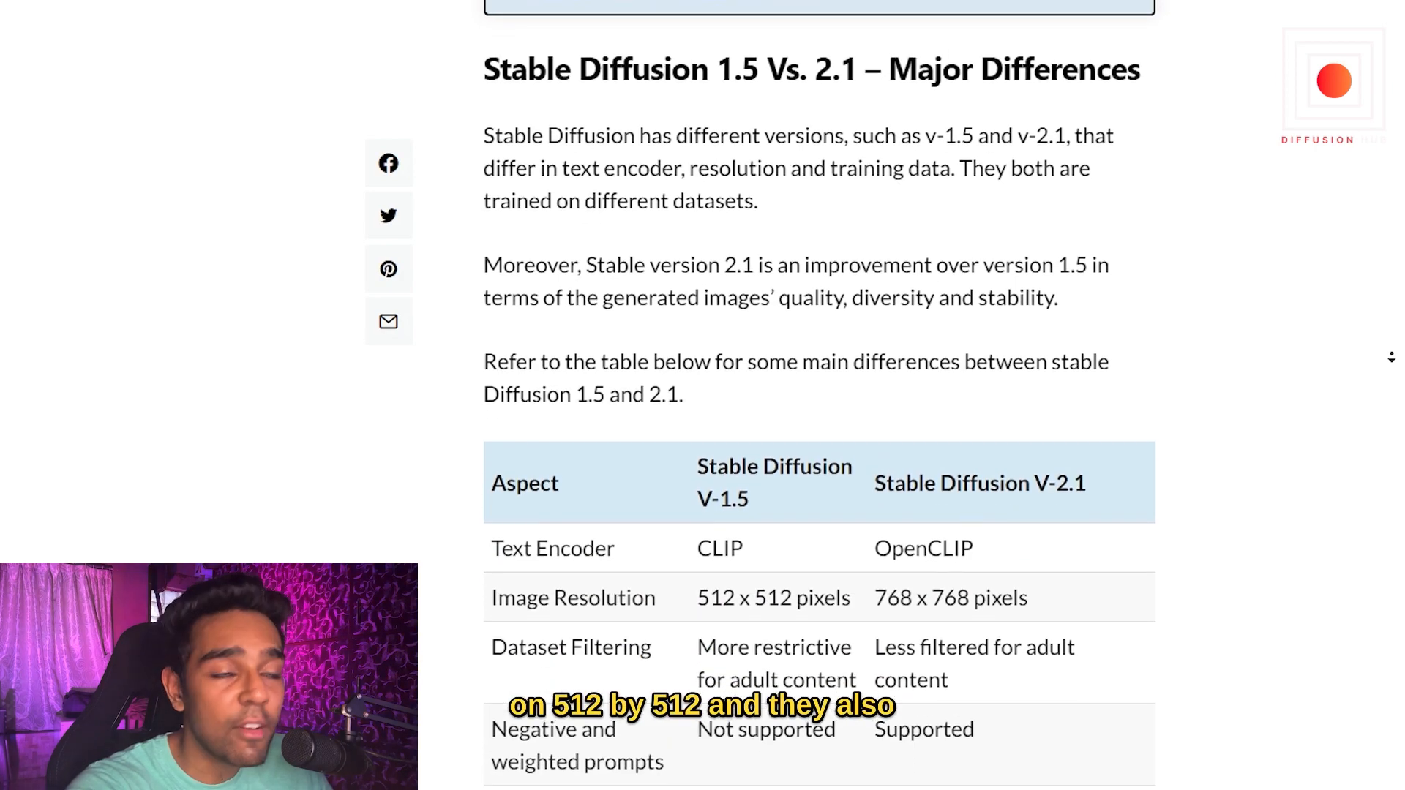
scroll(down, 3)
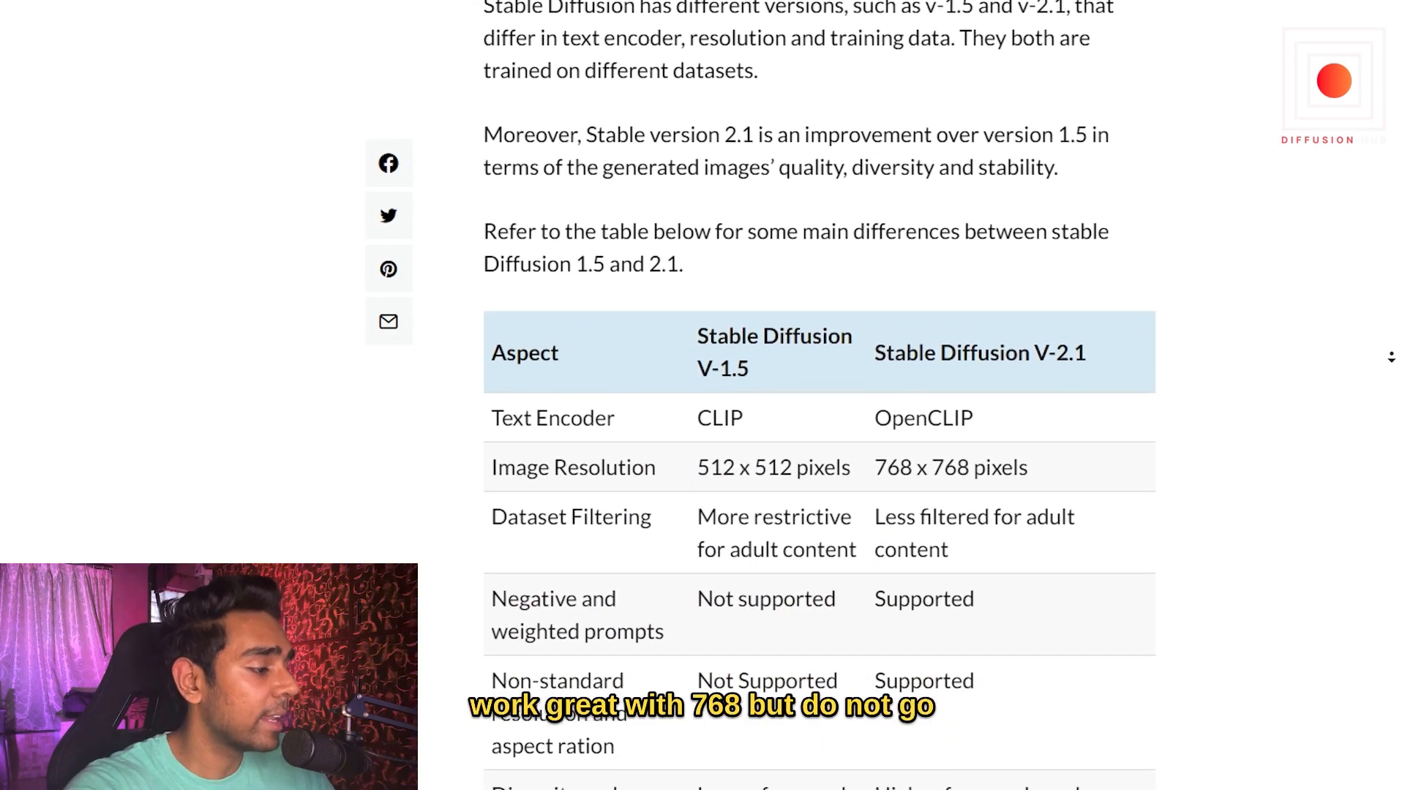
click(508, 12)
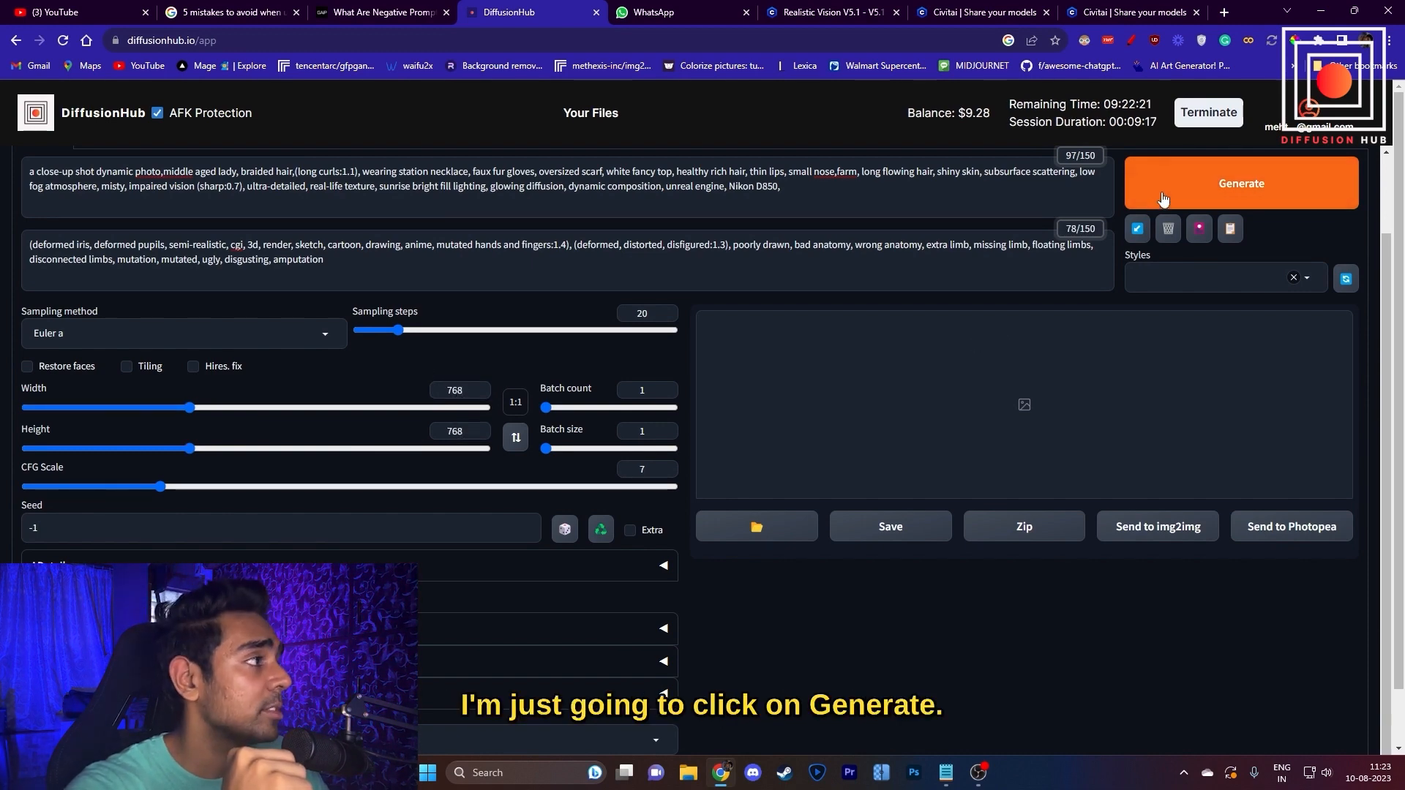
Step: Generate the 768 by 768 scarf portrait and view the result enlarged
click(1241, 183)
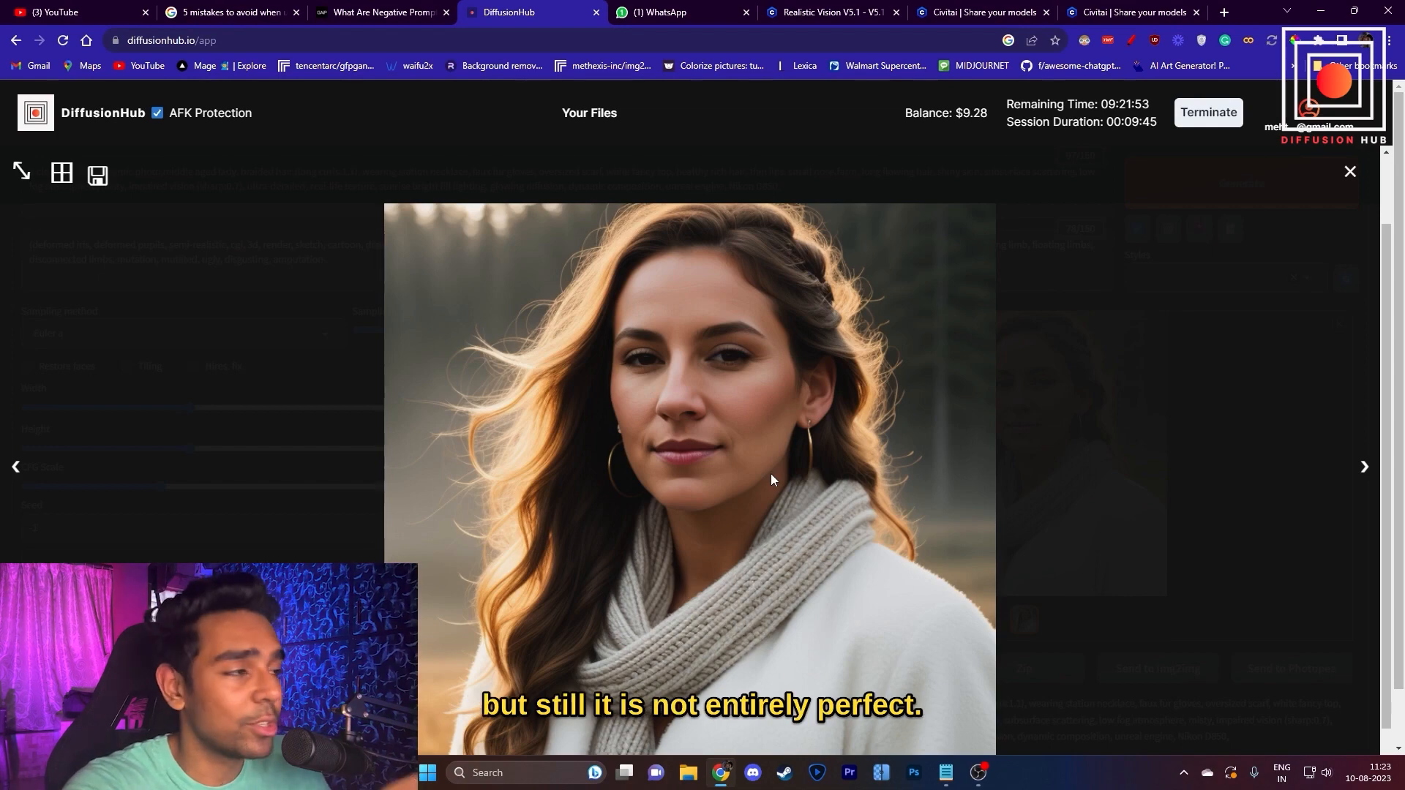
click(1351, 171)
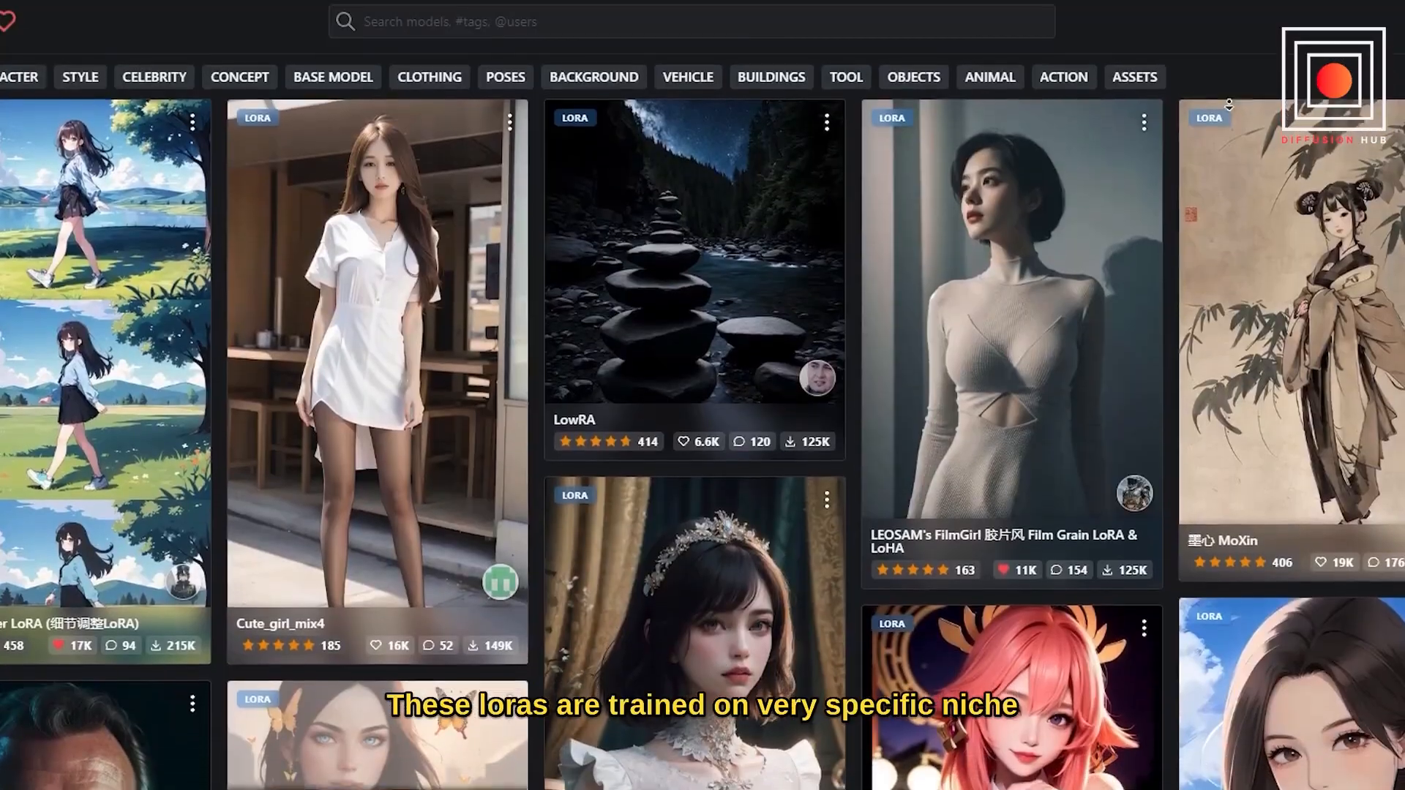
Step: Scroll through the Civitai LoRA gallery toward the Jenna Ortega SDXL model card
scroll(down, 3)
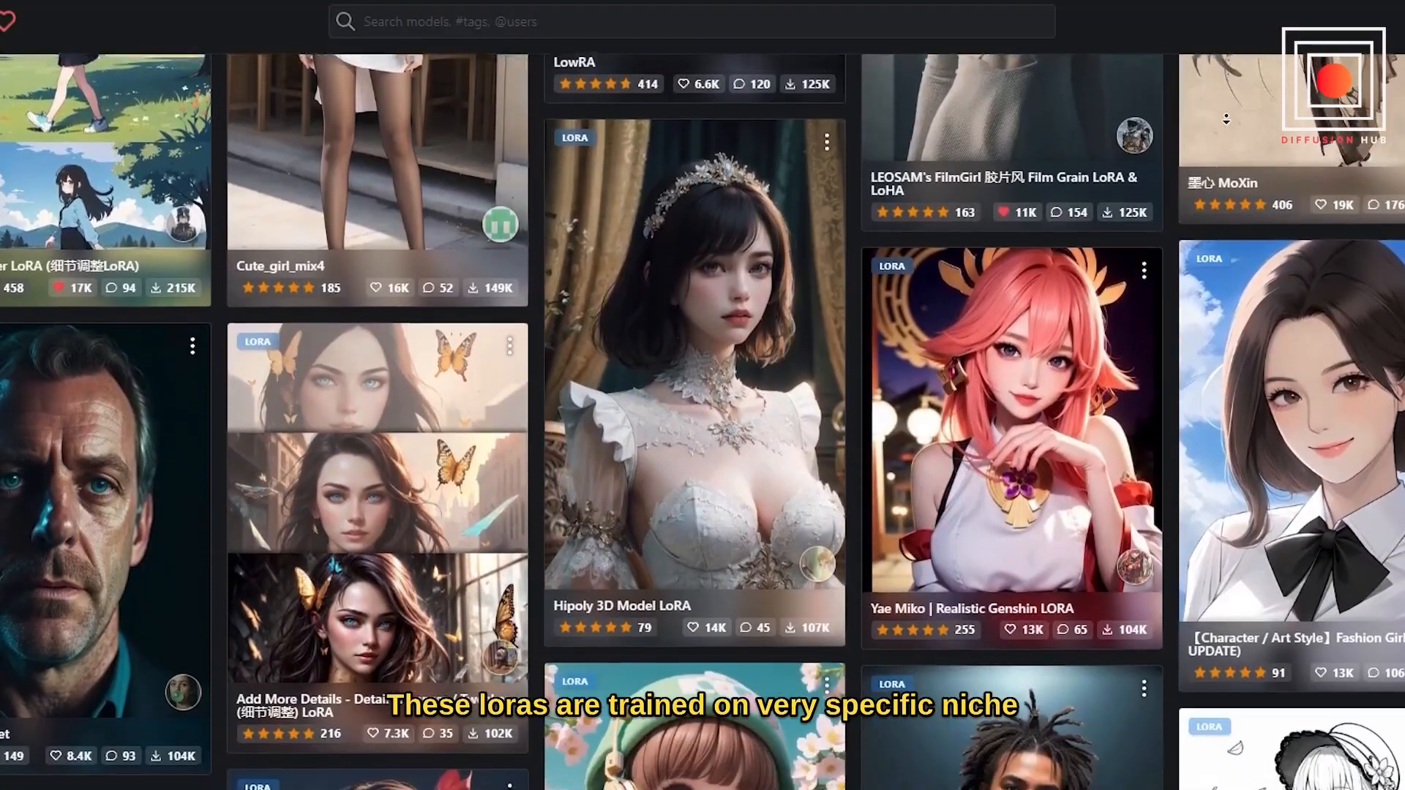
scroll(down, 3)
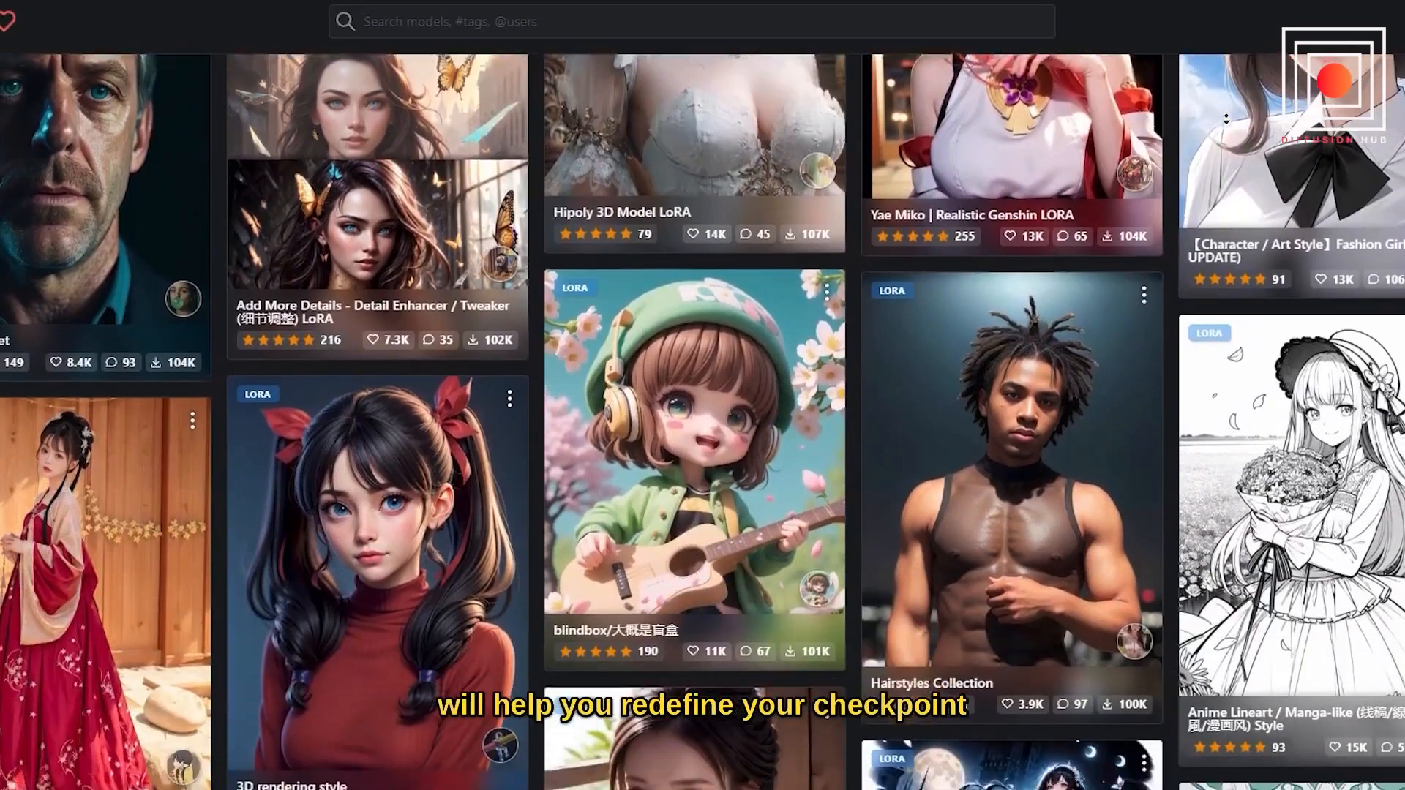
scroll(down, 3)
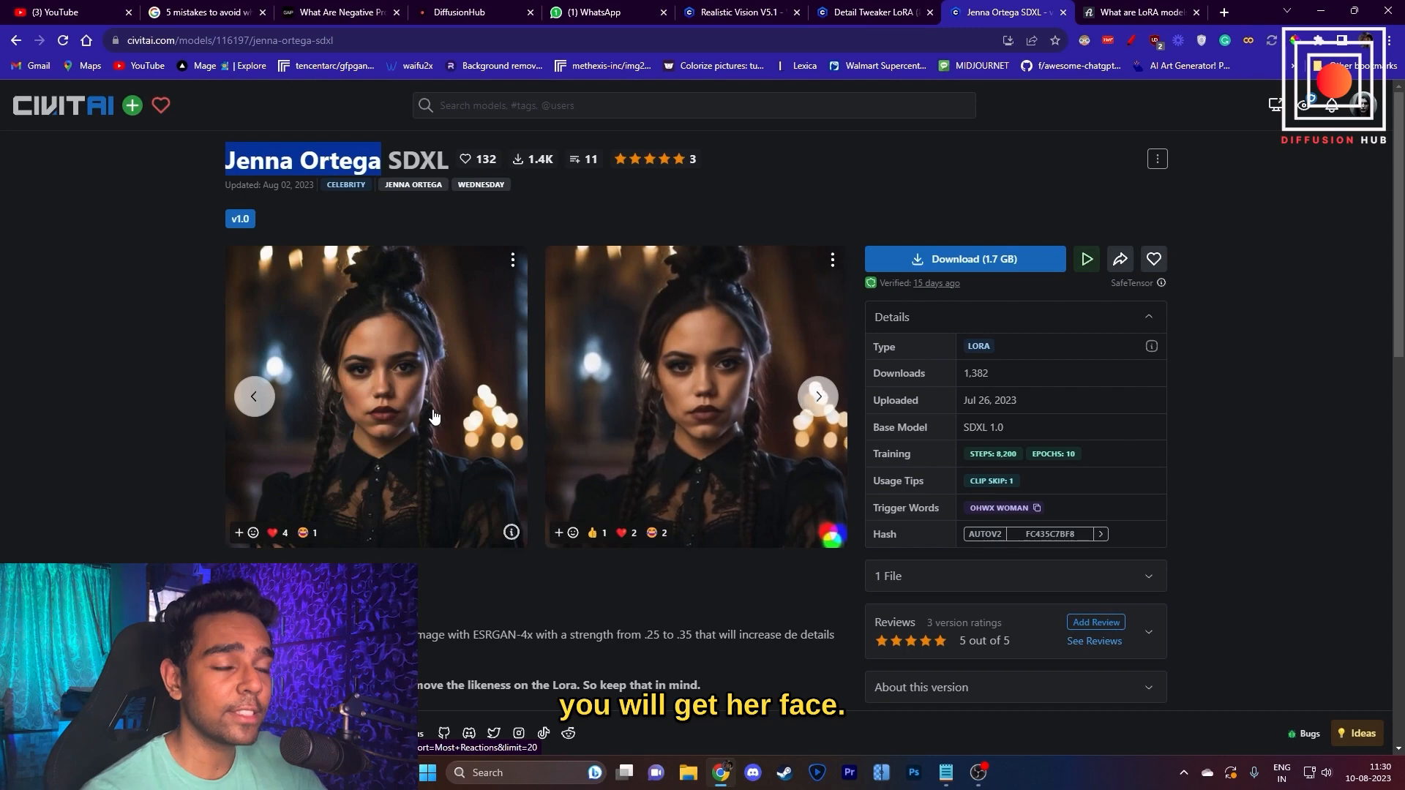
Step: Check the Base Model field on Realistic Vision V5.1 (SD 1.5), Detail Tweaker LoRA and Jenna Ortega SDXL (SDXL 1.0), ending on Realistic Vision
click(738, 12)
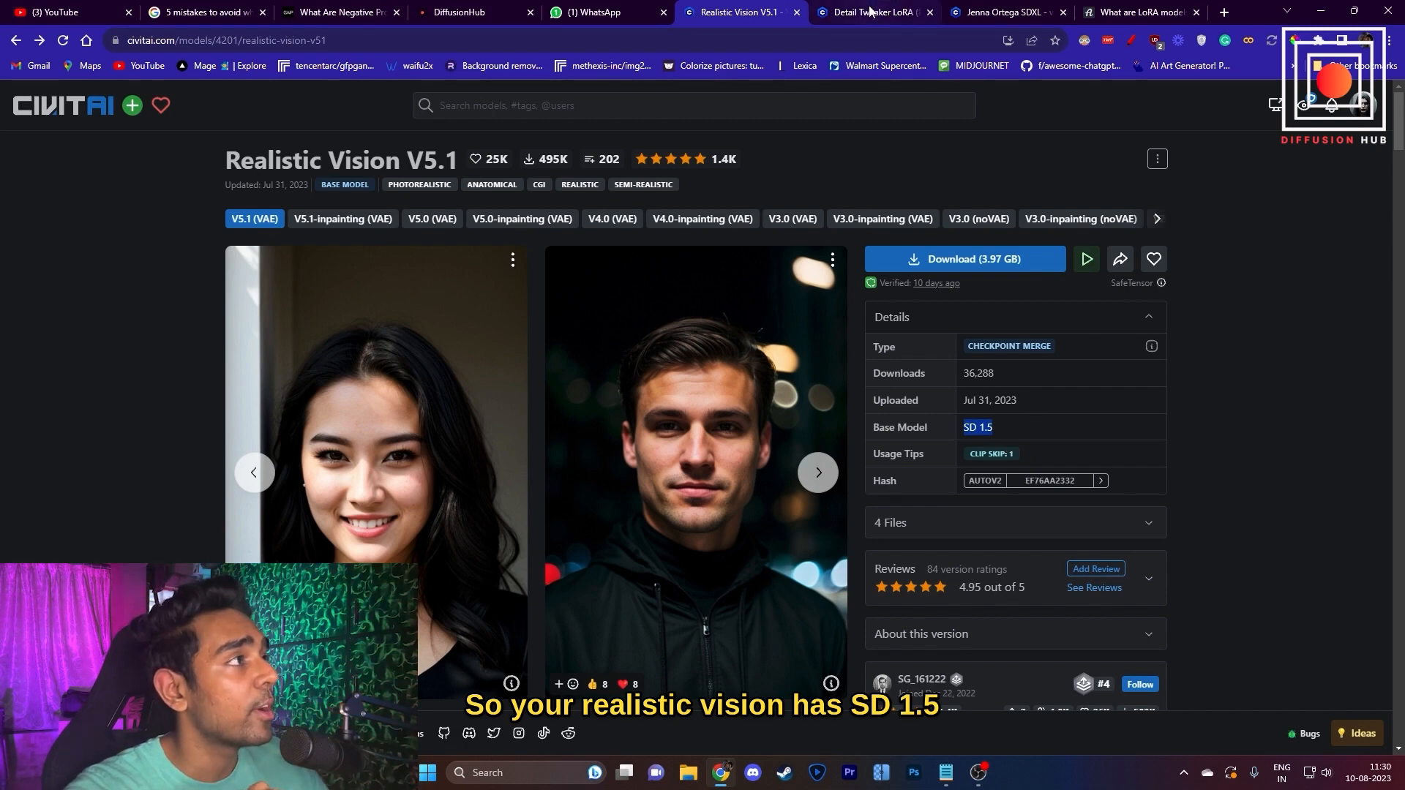
click(869, 11)
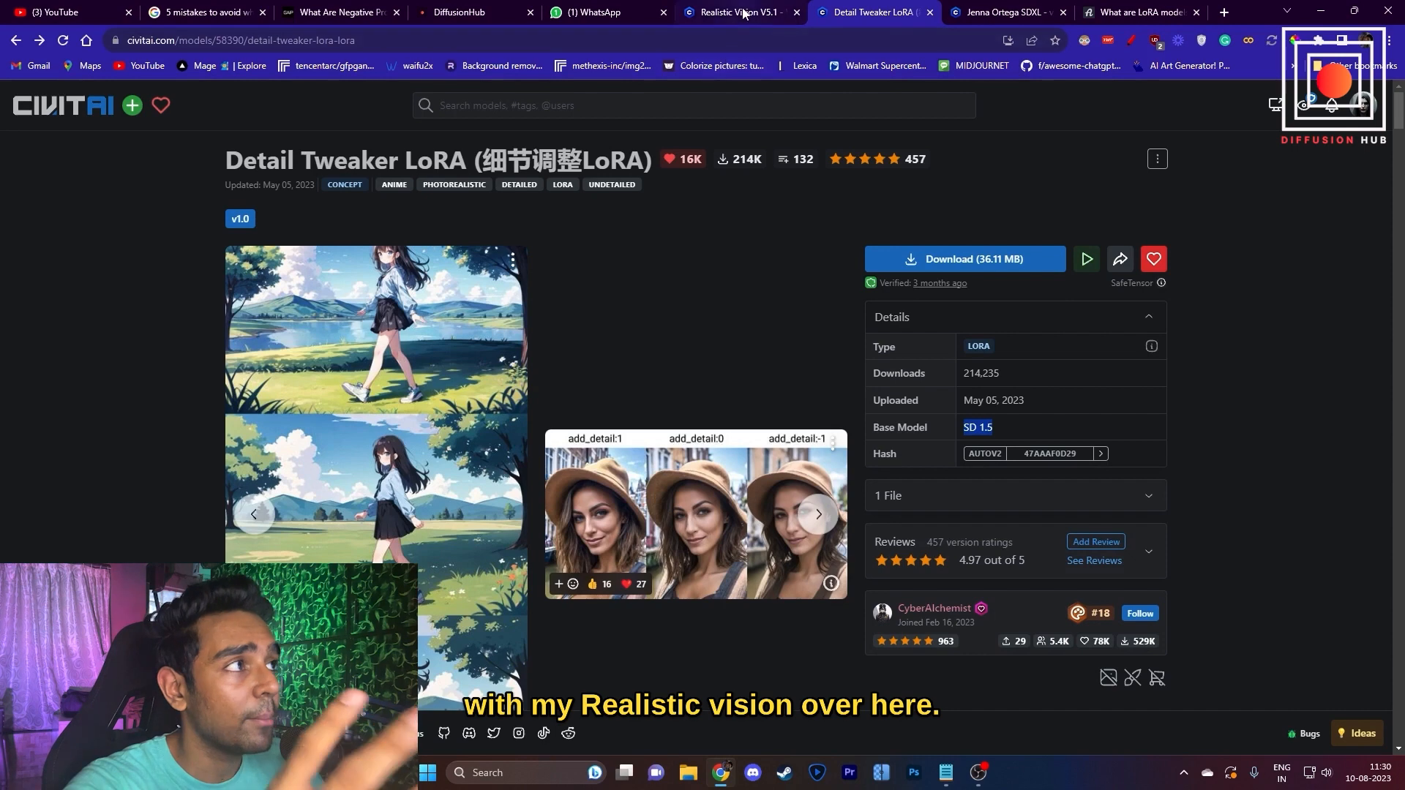
click(1004, 12)
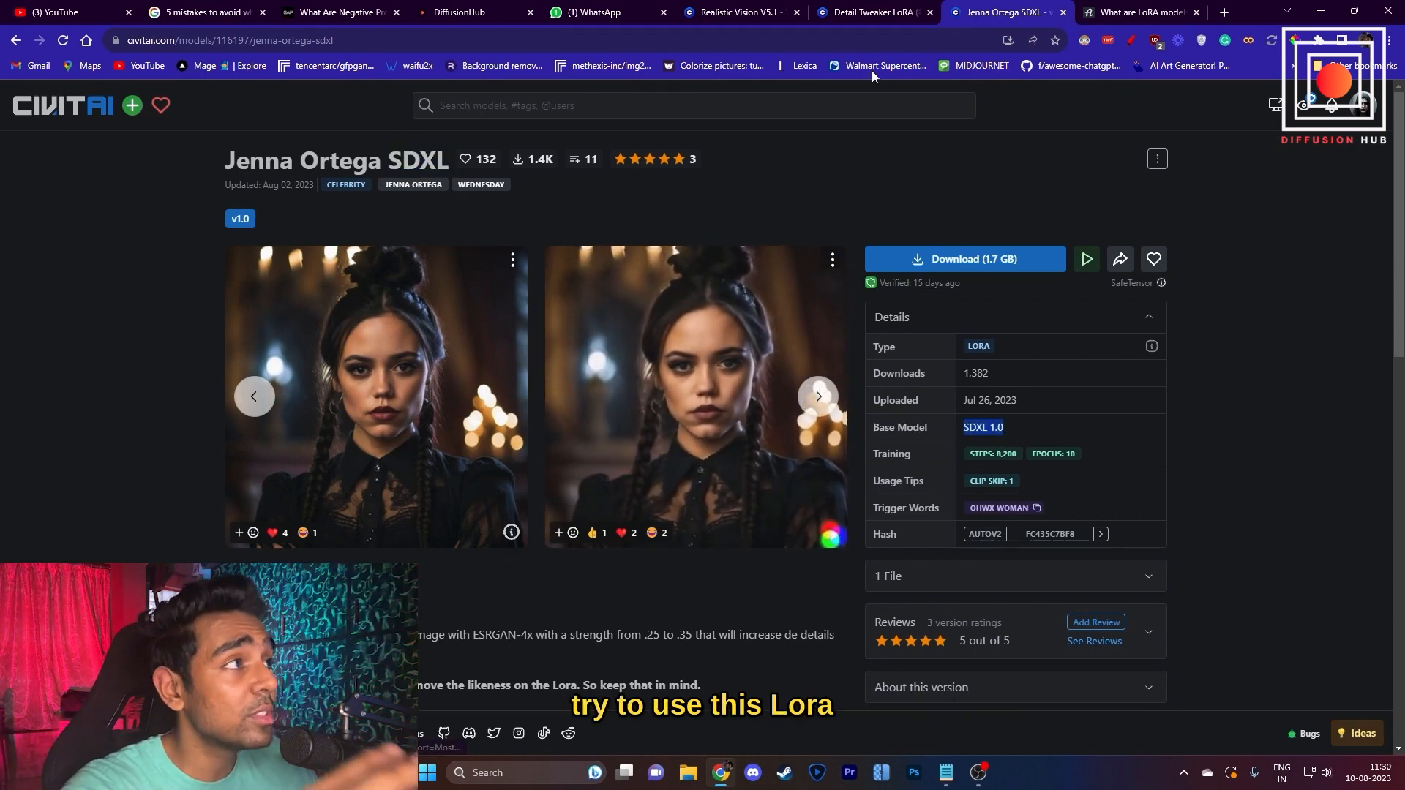
click(737, 12)
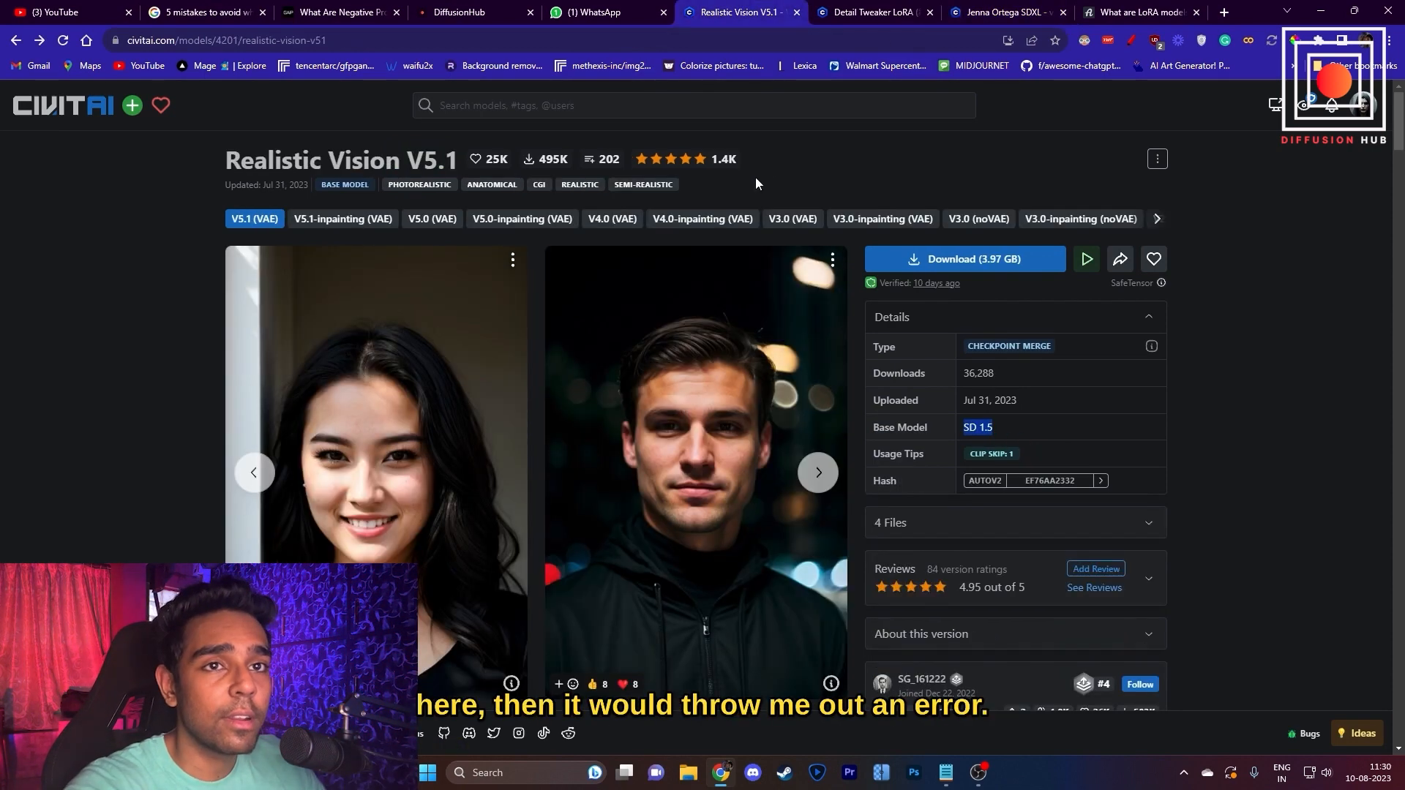